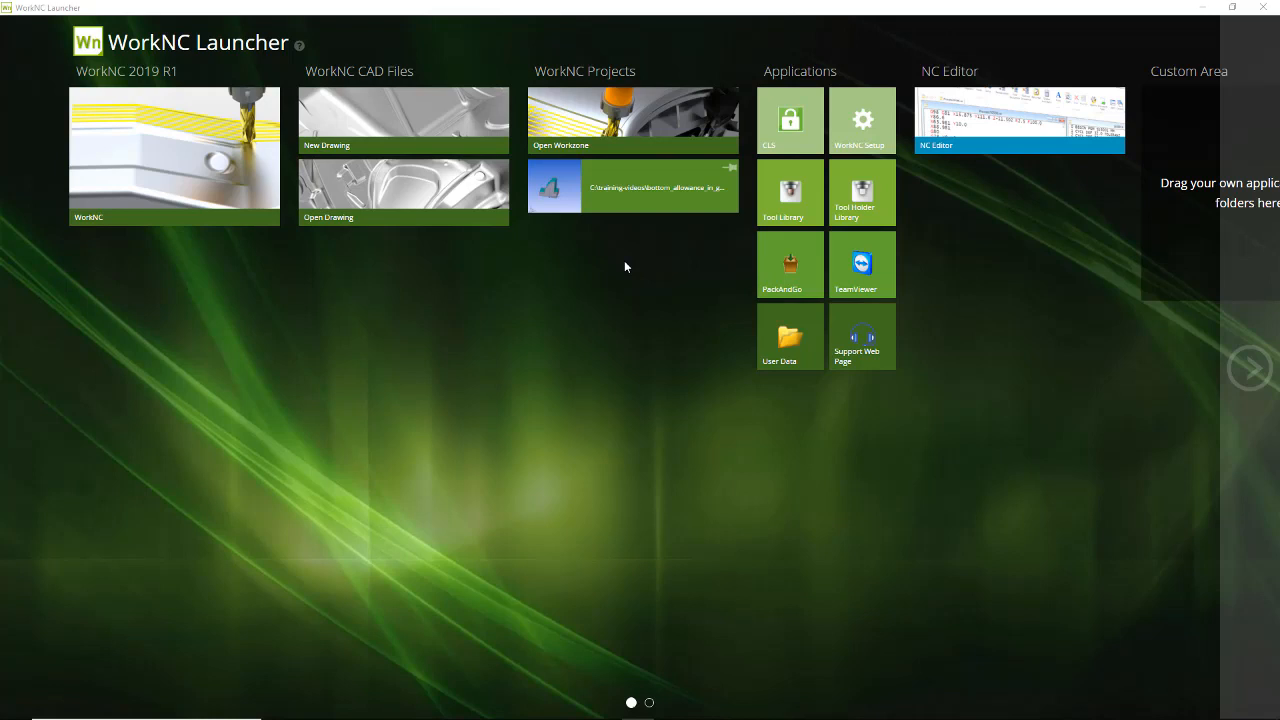
{"action": "mouse_move", "coordinate": [628, 210]}
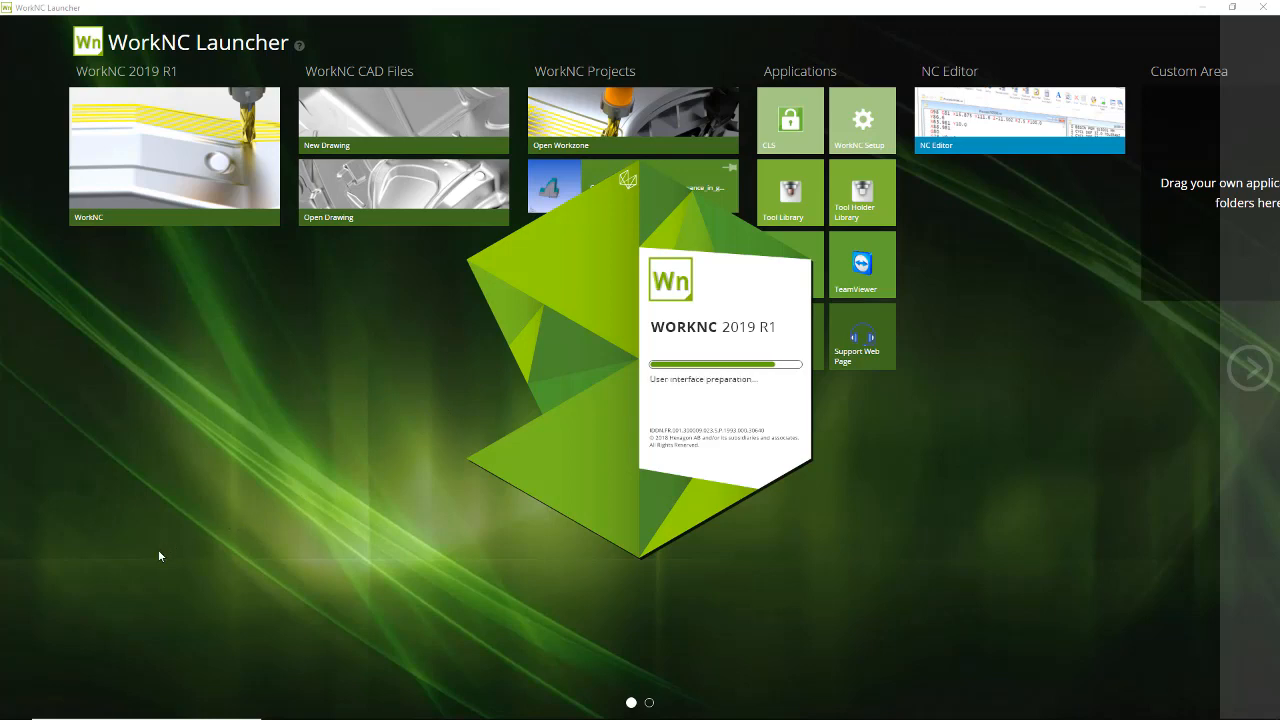
{"action": "mouse_move", "coordinate": [144, 564]}
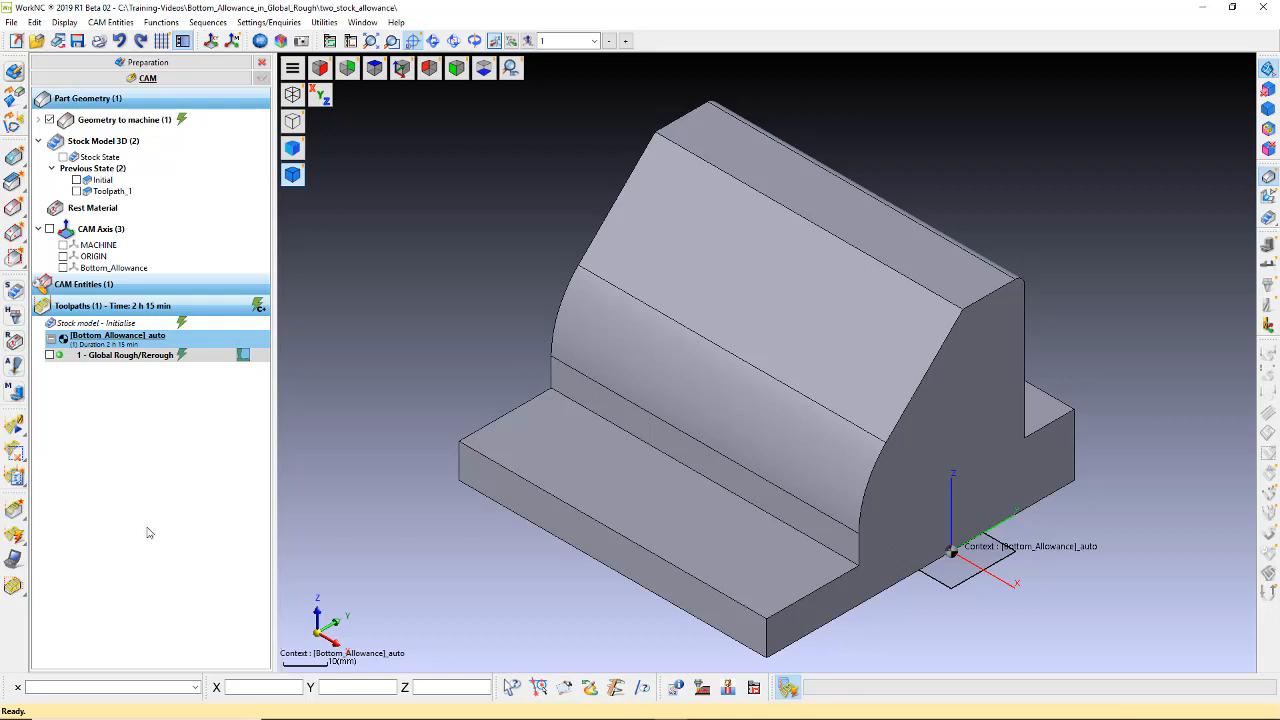
{"action": "mouse_move", "coordinate": [130, 374]}
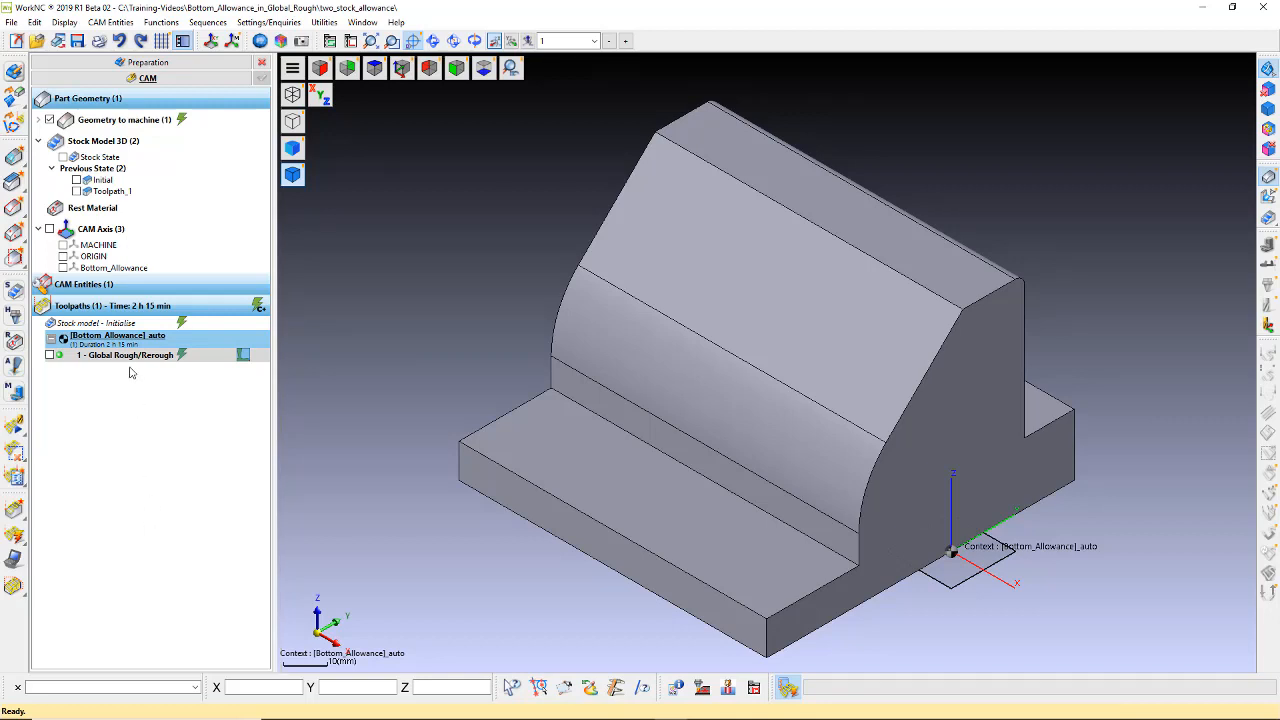
Step: Review the 1 - Global Rough/Rerough toolpath's parameters, with 0.500 stock and Bottom Allowance enabled
{"action": "double_click", "coordinate": [130, 356]}
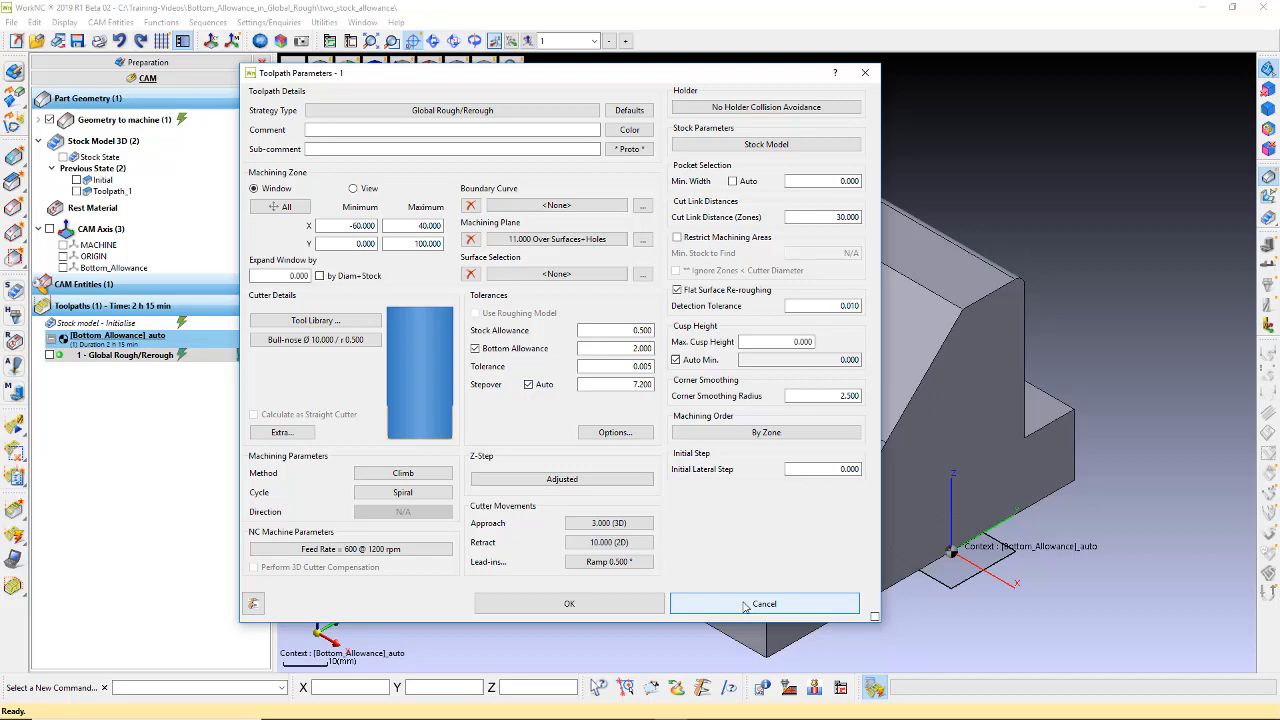
Step: Cancel the parameters unchanged and set the cursor guide's Tool Diameter to 2
{"action": "left_click", "coordinate": [764, 604]}
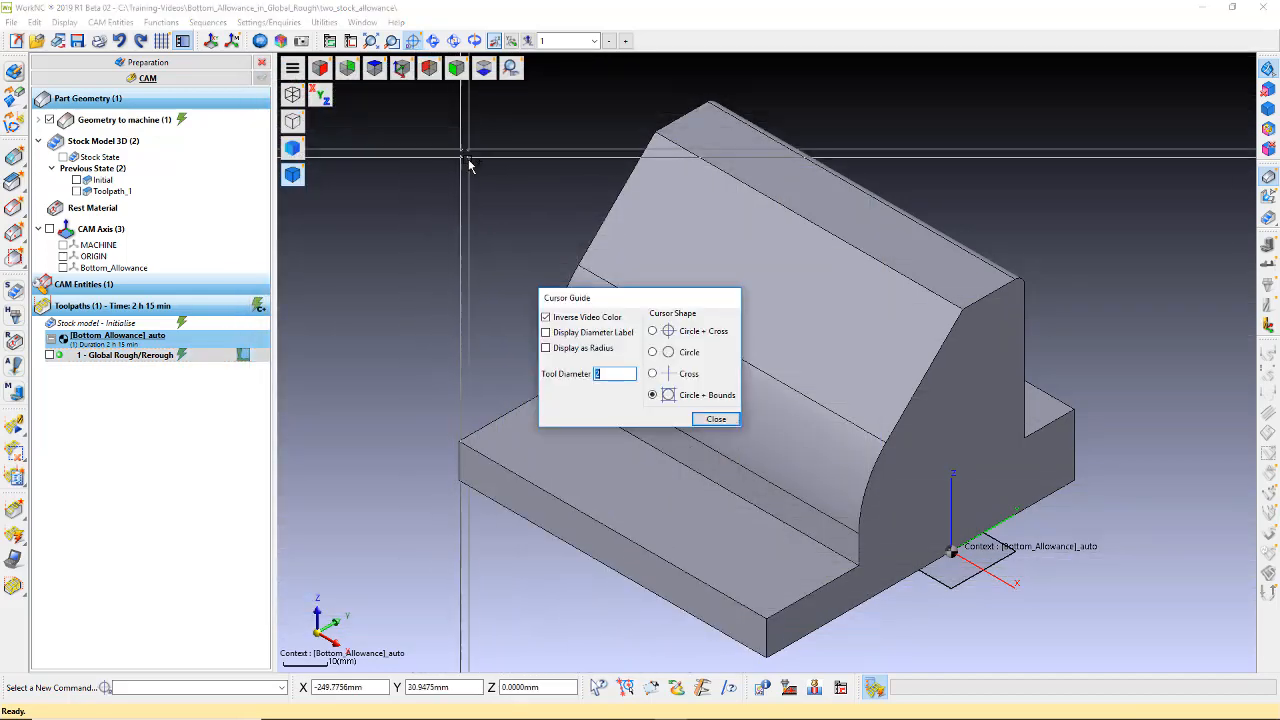
{"action": "type", "text": "2"}
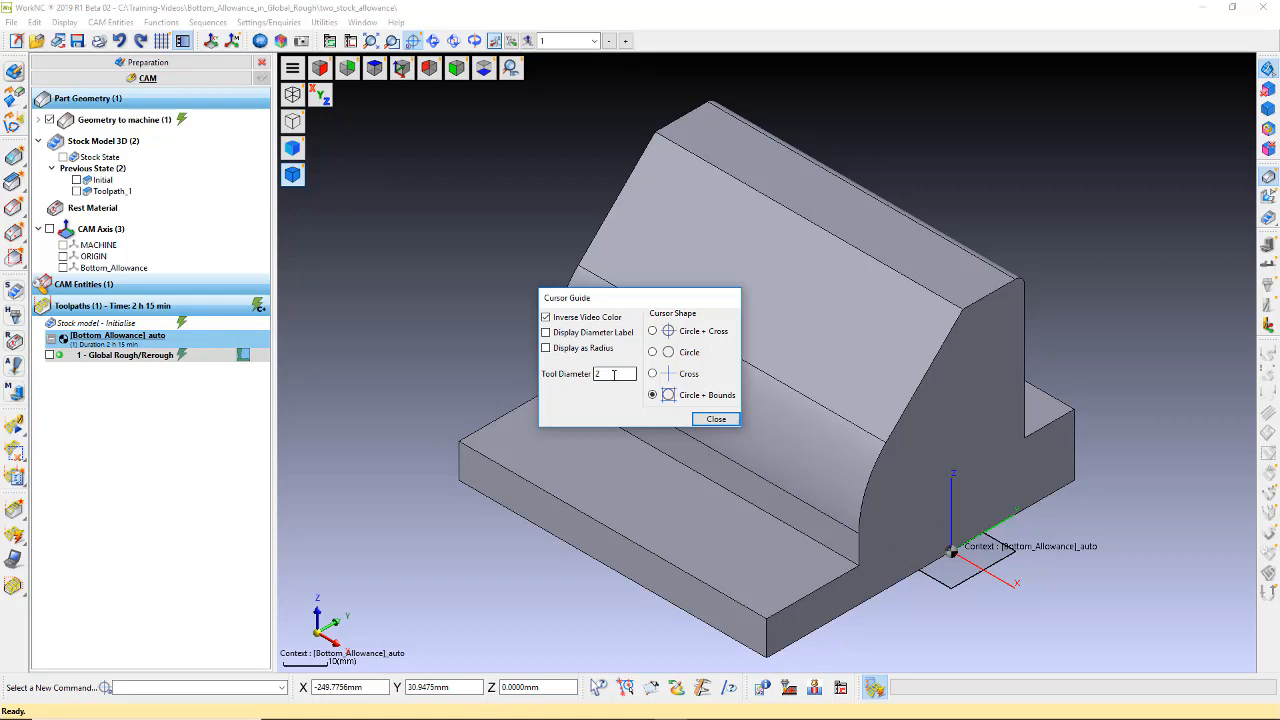
{"action": "left_click", "coordinate": [716, 420]}
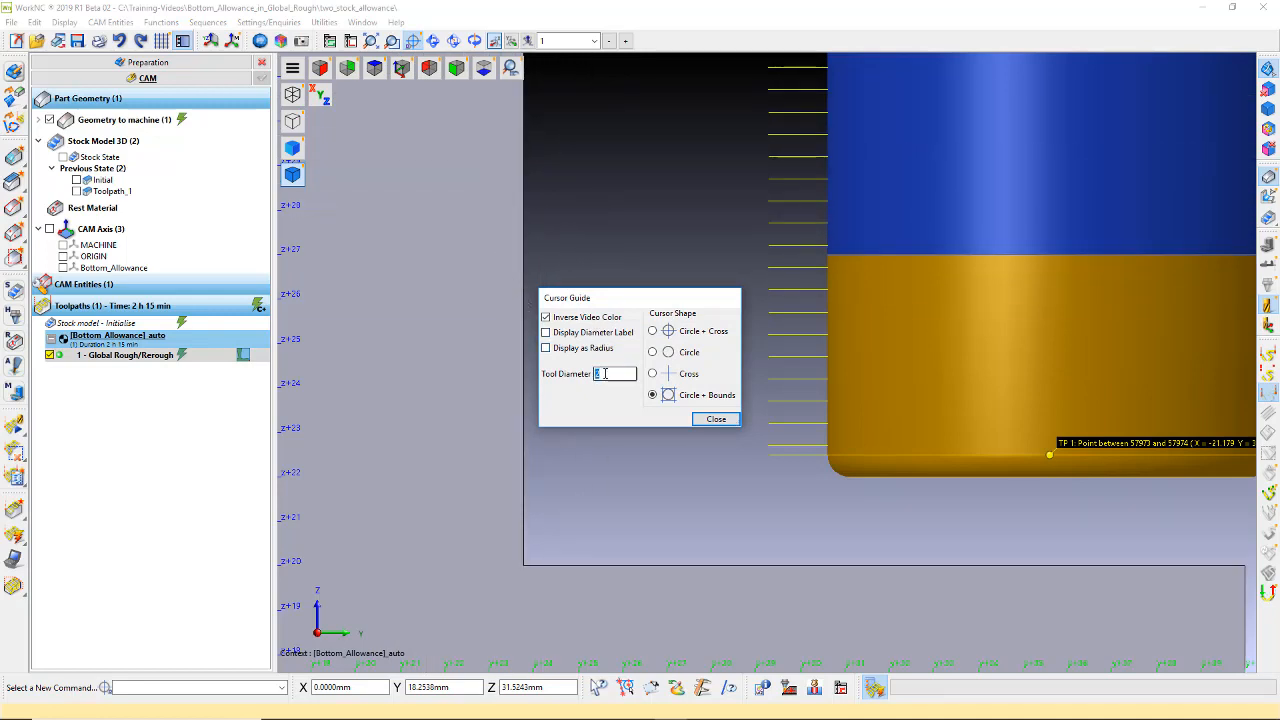
Step: Zoom in on the cutter's lower end against the toolpath lines to check the bottom allowance
{"action": "left_click", "coordinate": [716, 418]}
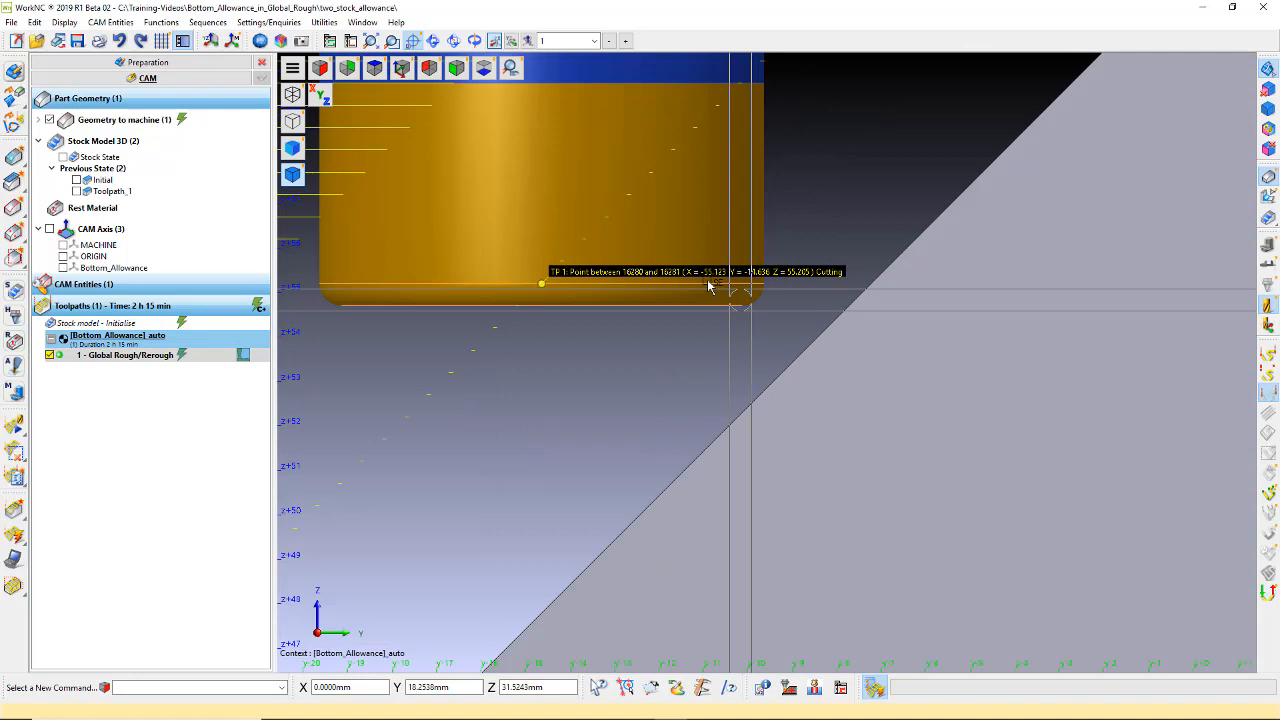
Step: Close the Cursor Guide settings and hover the guide circle beside the cutter on the sloped face
{"action": "left_click", "coordinate": [428, 68]}
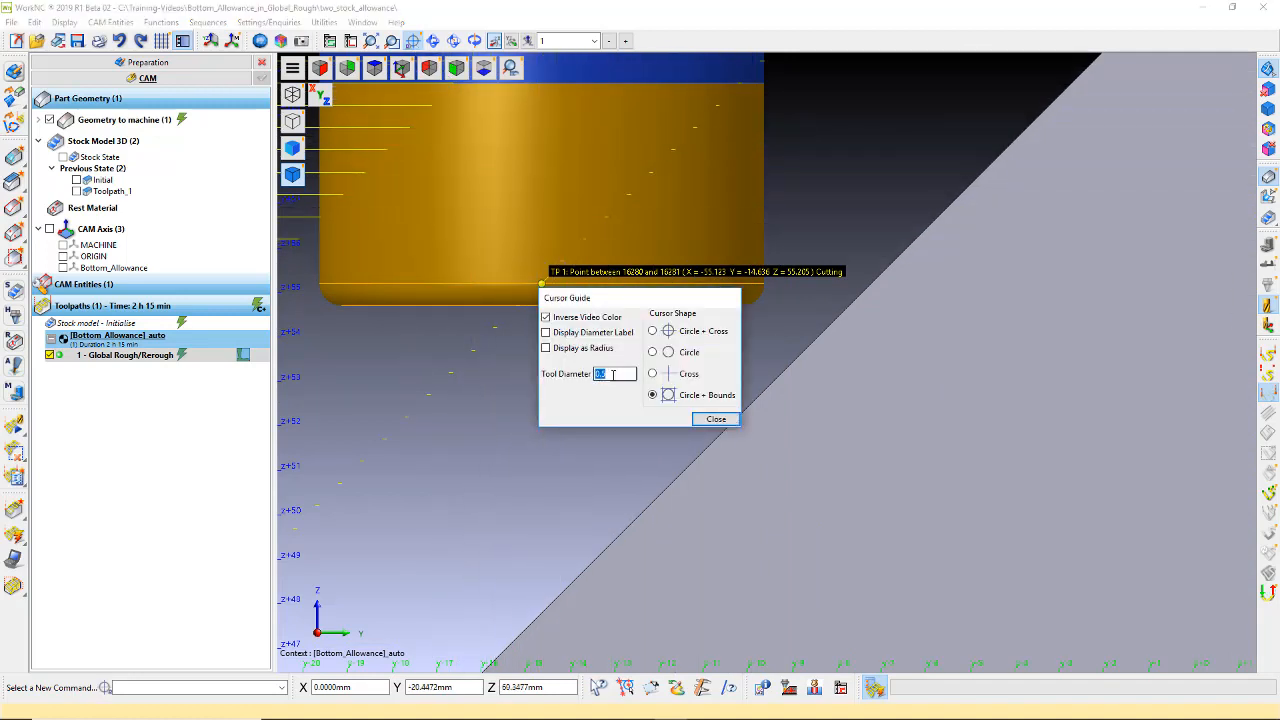
{"action": "left_click", "coordinate": [716, 418]}
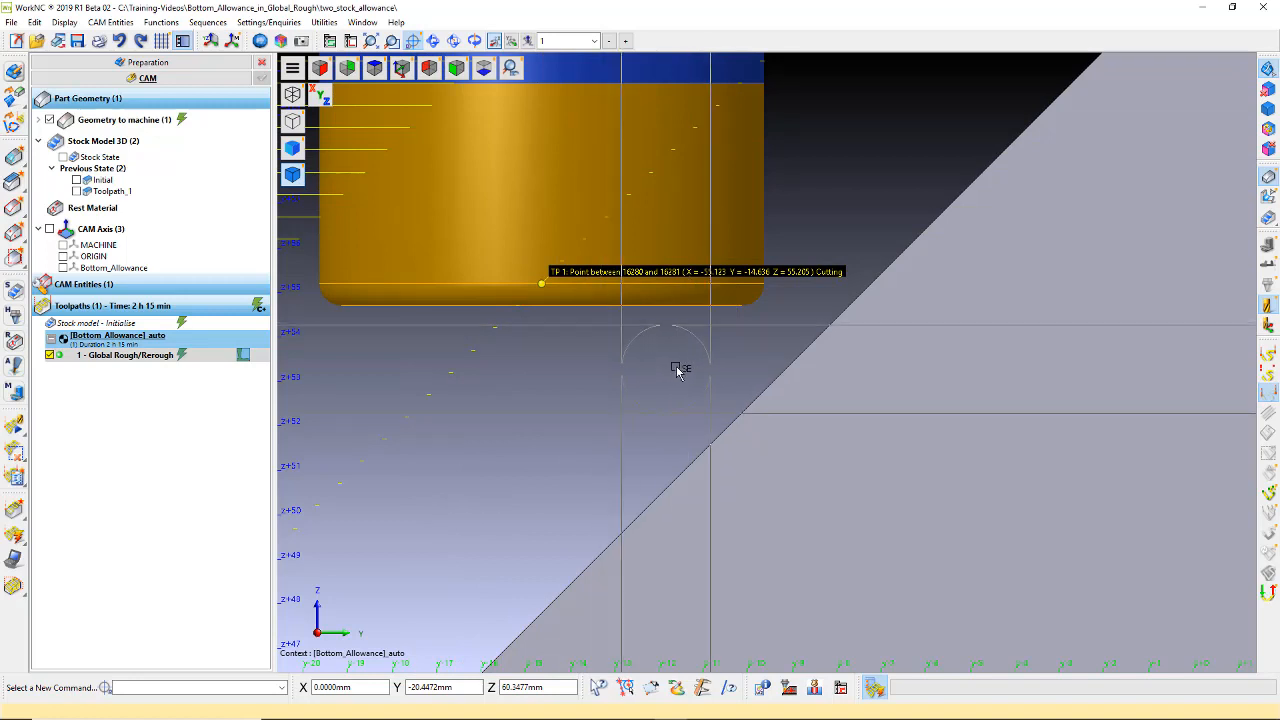